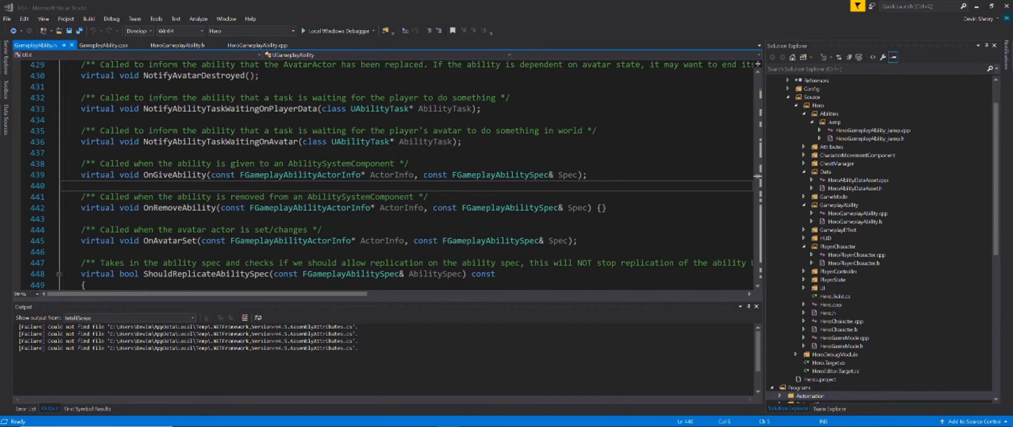
{"action": "mouse_move", "coordinate": [171, 241]}
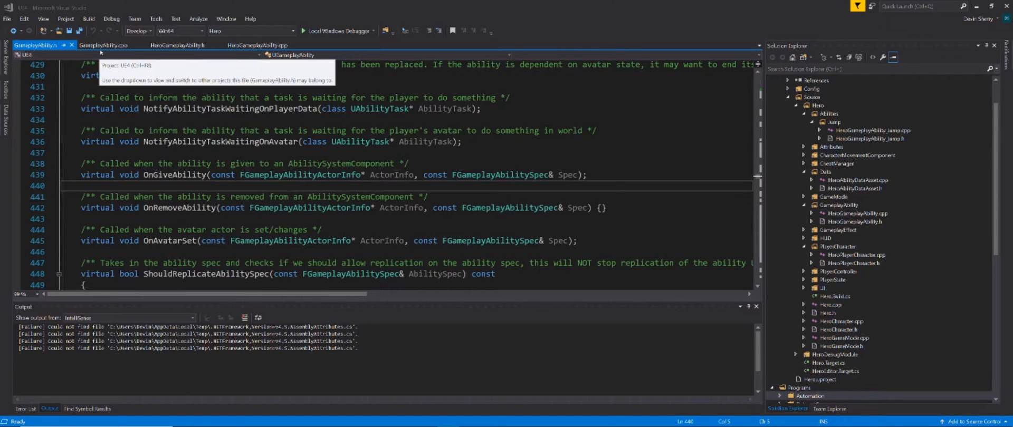
Show UGameplayAbility::OnAvatarSet in GameplayAbility.cpp, with only its passive-ability comment
{"action": "left_click", "coordinate": [104, 44]}
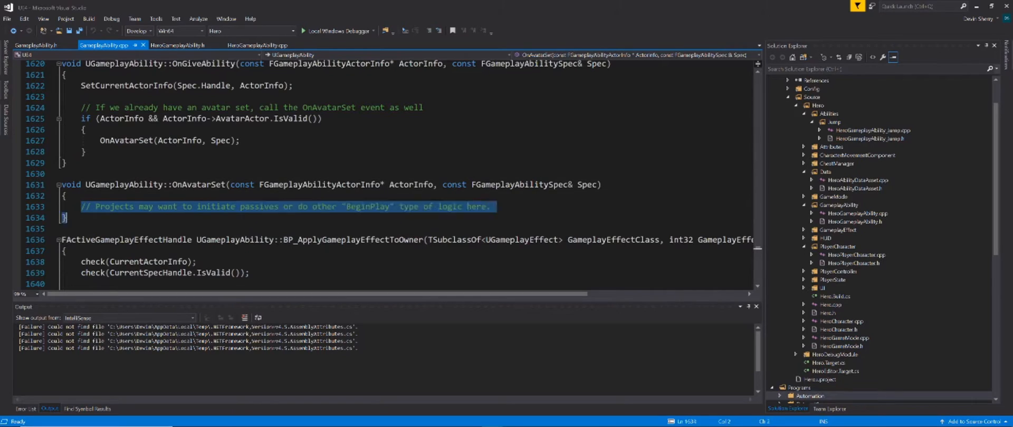
{"action": "left_click", "coordinate": [62, 195]}
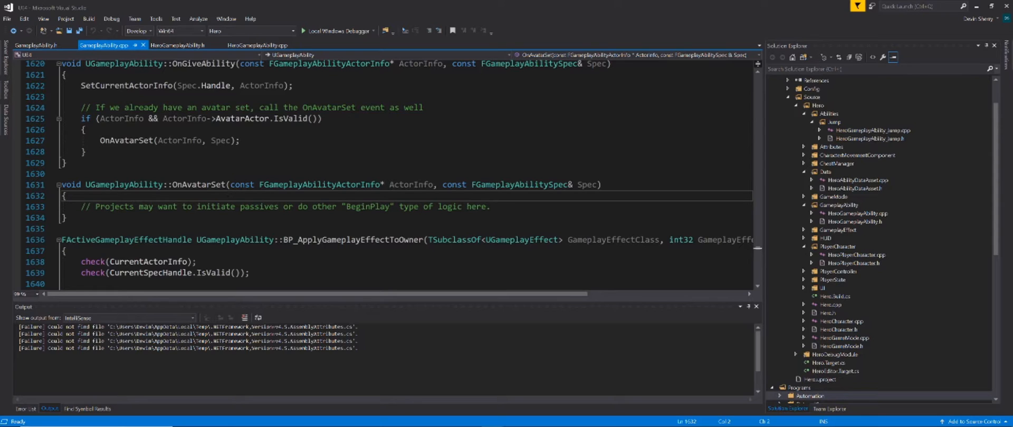
{"action": "left_click", "coordinate": [65, 196]}
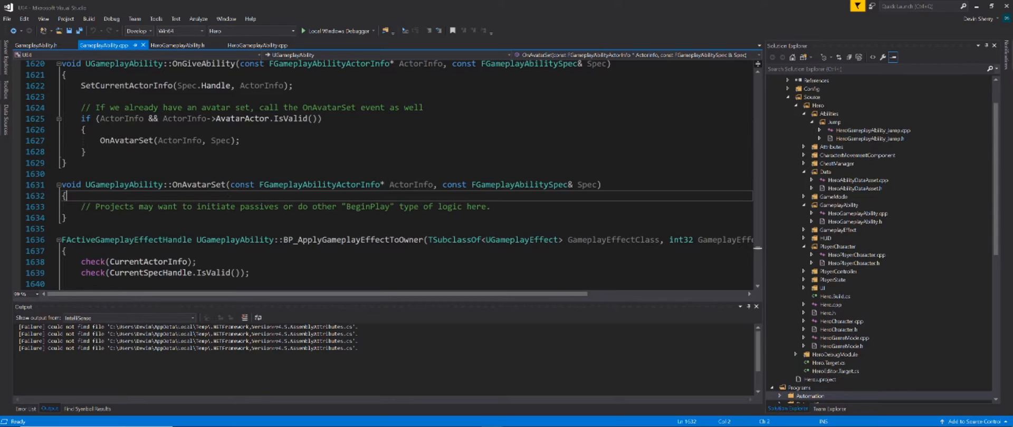
{"action": "left_click", "coordinate": [178, 46]}
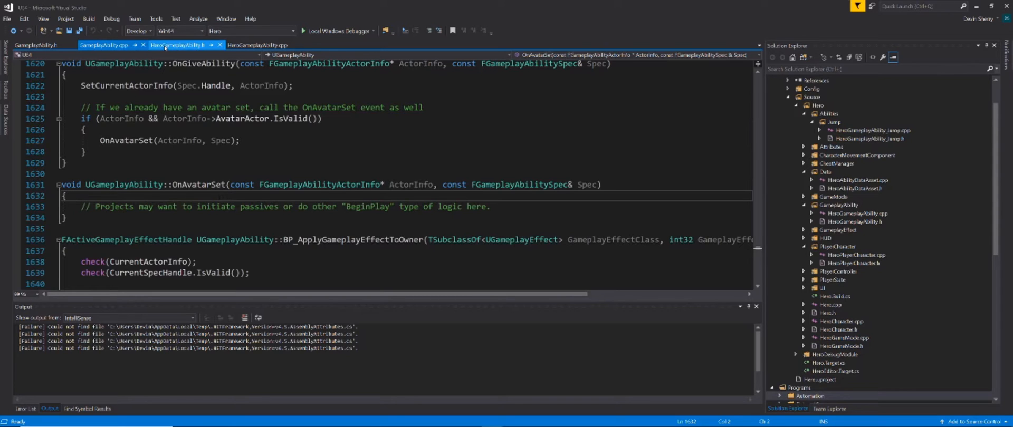
Add an OnAvatarSet override and UPROPERTY(EditDefaultsOnly) bool bActivateWhenGranted to HeroGameplayAbility.h
{"action": "left_click", "coordinate": [178, 45]}
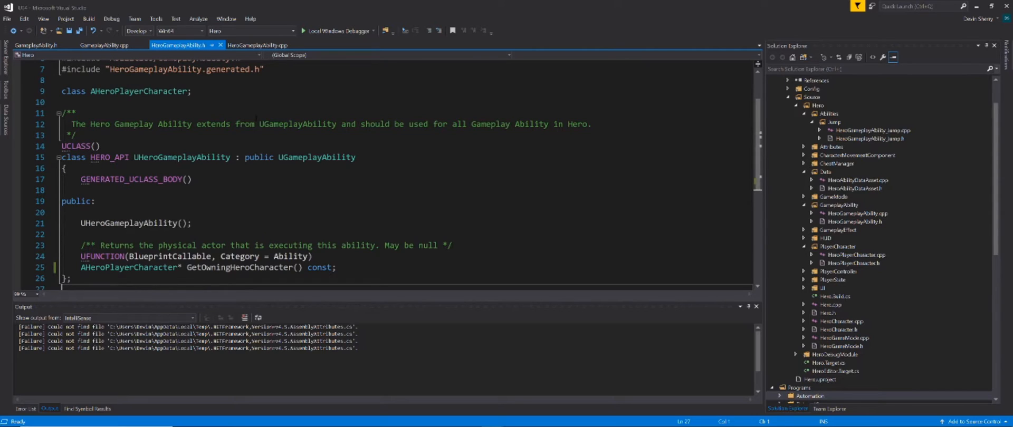
{"action": "double_click", "coordinate": [316, 156]}
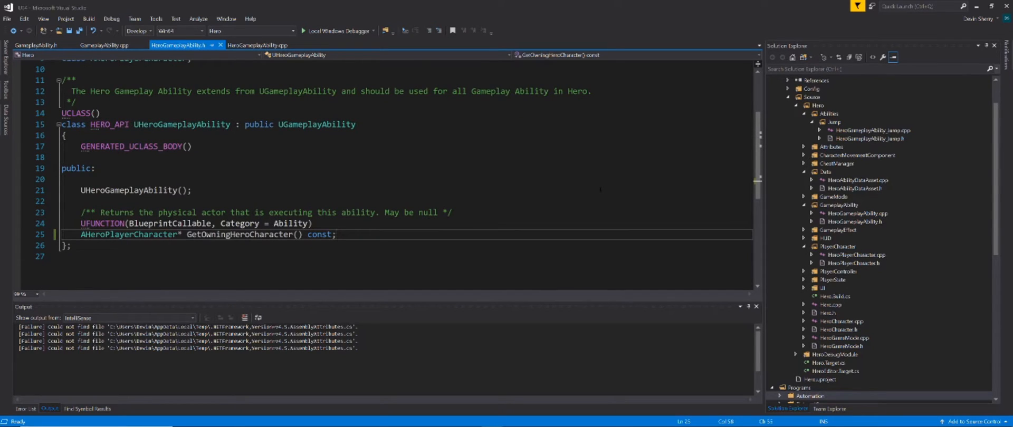
{"action": "key", "text": "enter"}
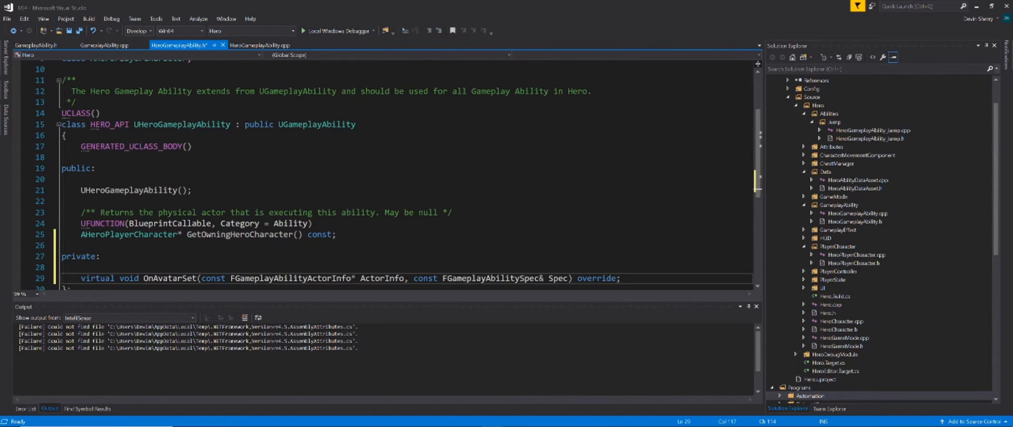
{"action": "scroll", "scroll_direction": "down", "scroll_amount": 3}
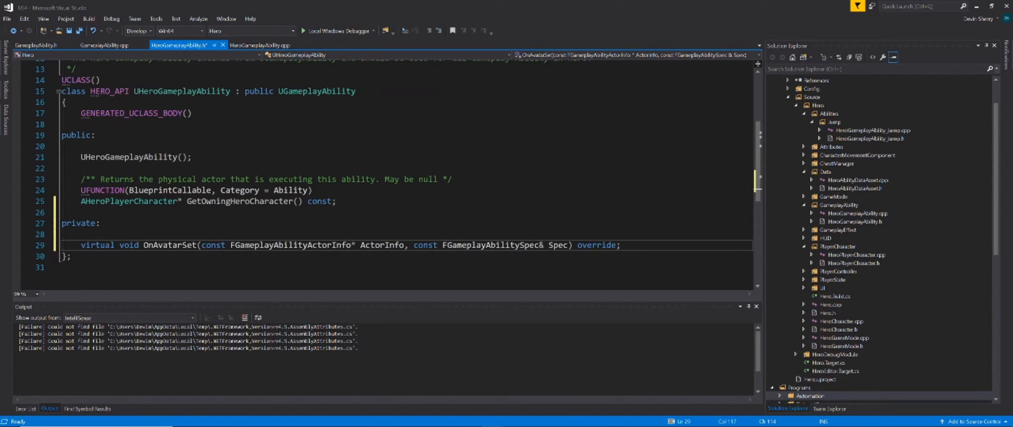
{"action": "left_click_drag", "start_coordinate": [80, 245], "coordinate": [71, 257]}
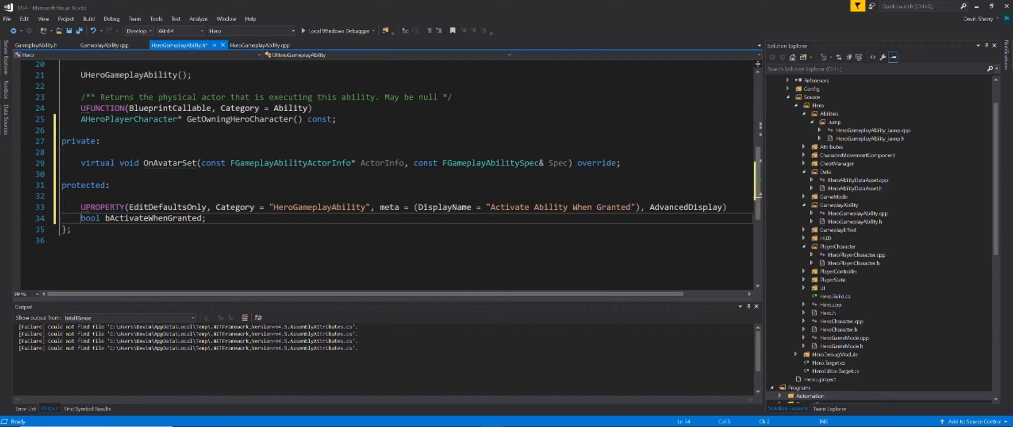
{"action": "double_click", "coordinate": [686, 207]}
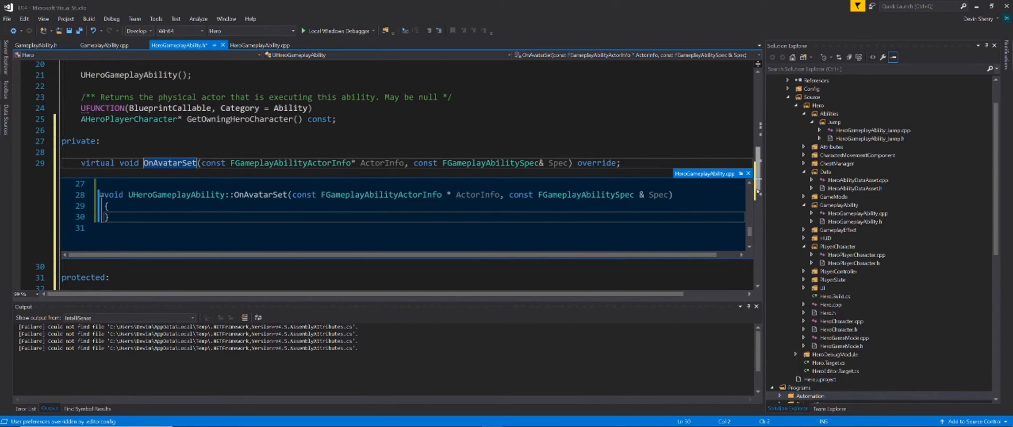
Make the new OnAvatarSet body in HeroGameplayAbility.cpp call Super::OnAvatarSet(ActorInfo, Spec);
{"action": "left_click", "coordinate": [262, 45]}
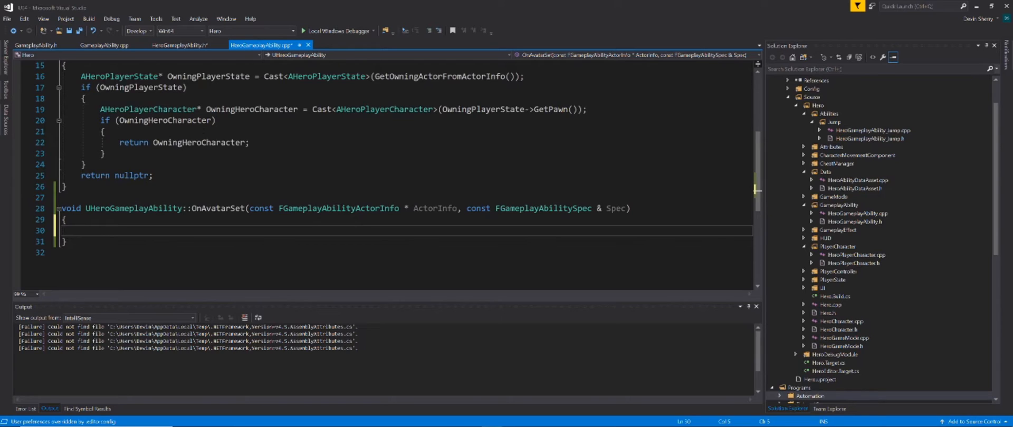
{"action": "type", "text": "Super::OnAvatarSet(ActorInfo, Spec);"}
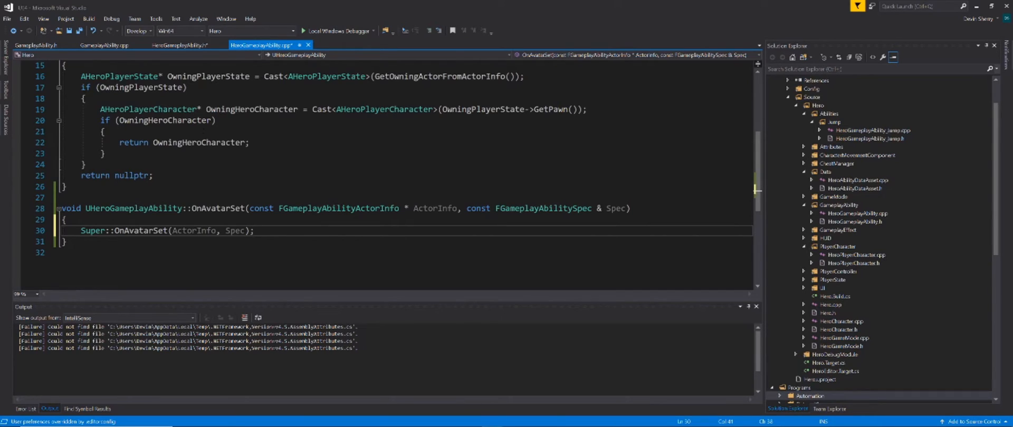
{"action": "key", "text": "enter"}
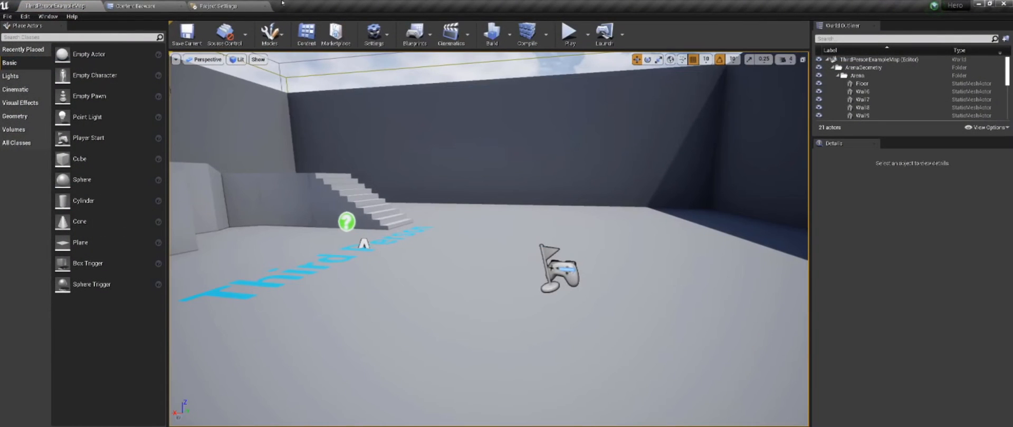
Create a GrantedAbilities folder under Hero/Abilities holding a HeroGameplayAbility Blueprint HGAP_GrantedAbilityTest
{"action": "left_click", "coordinate": [136, 6]}
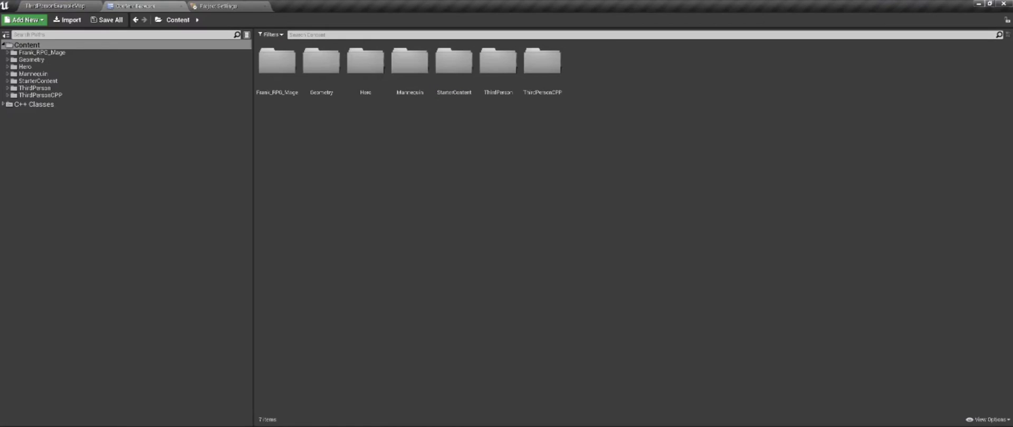
{"action": "left_click", "coordinate": [6, 67]}
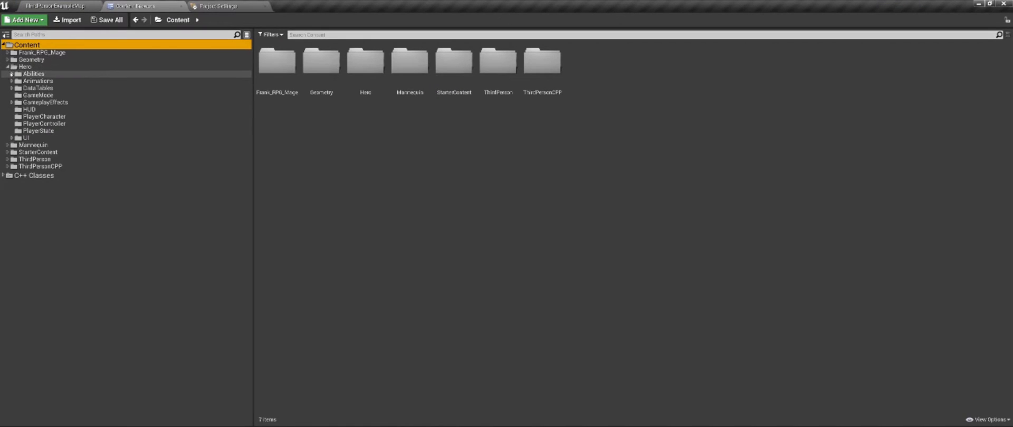
{"action": "right_click", "coordinate": [33, 73]}
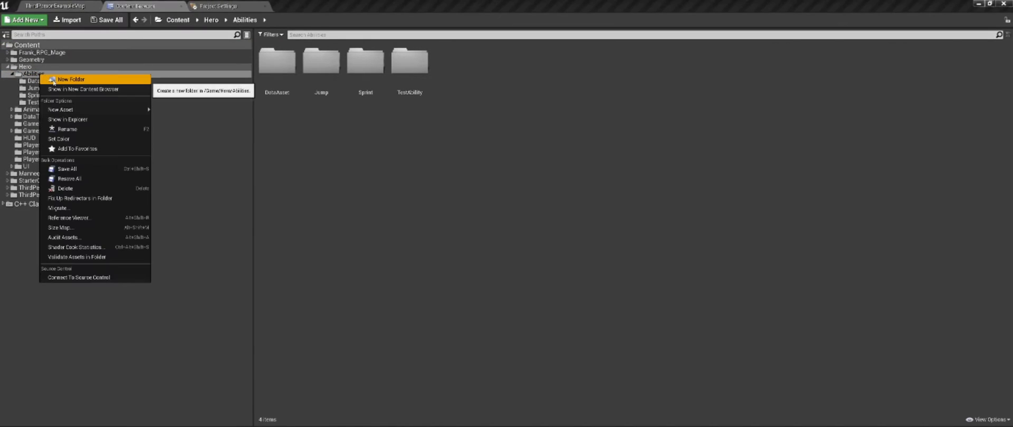
{"action": "left_click", "coordinate": [66, 78]}
{"action": "type", "text": "GrantedAbilities"}
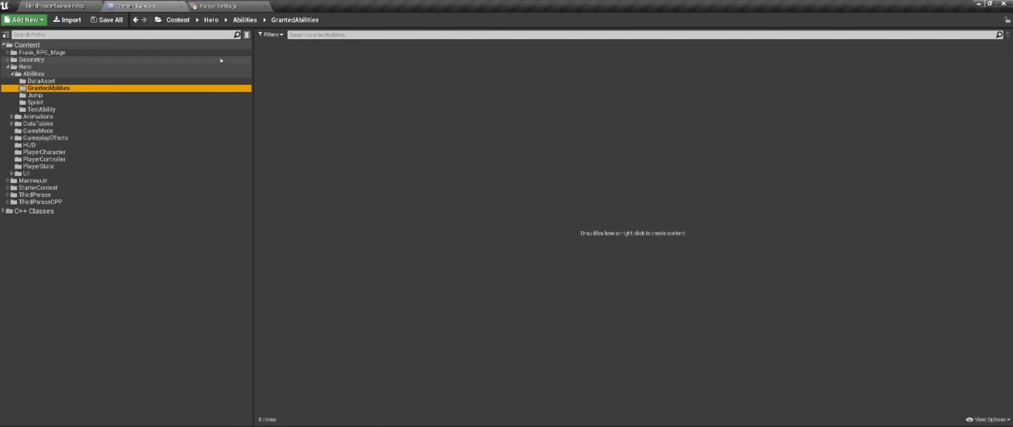
{"action": "left_click", "coordinate": [345, 165]}
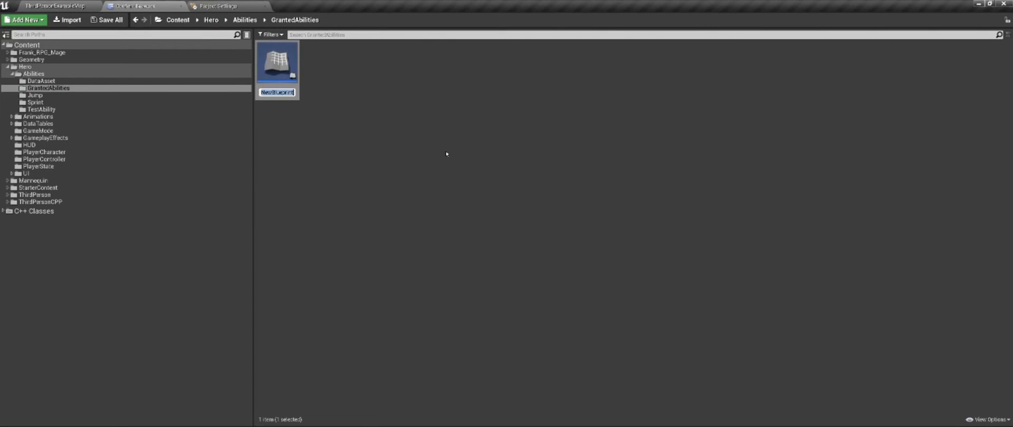
{"action": "type", "text": "HGAP_GrantedAbilityTest"}
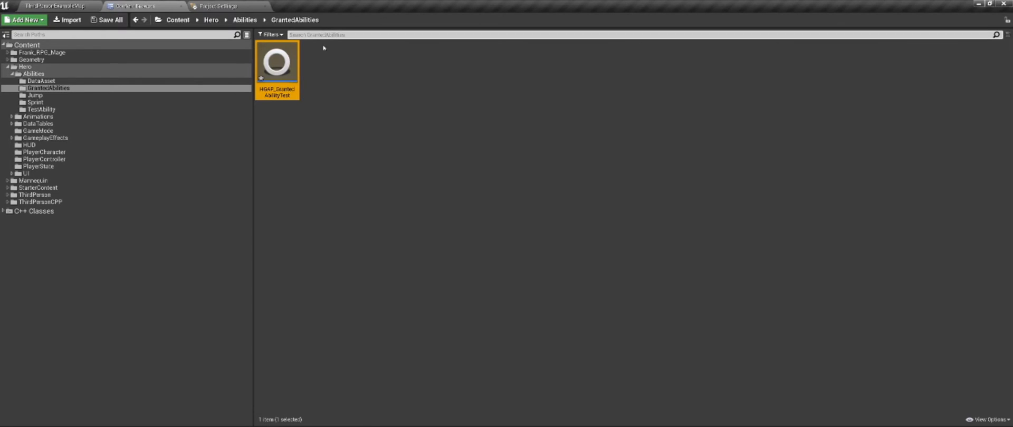
{"action": "mouse_move", "coordinate": [279, 64]}
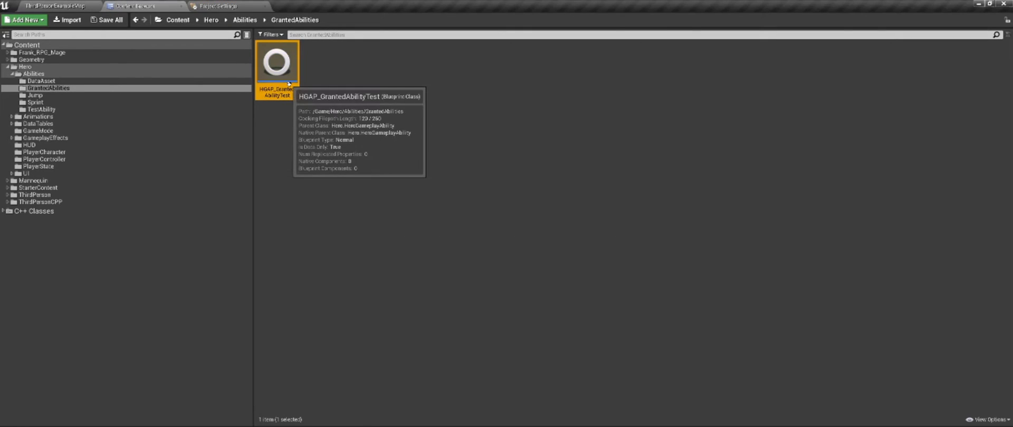
Open HGAP_GrantedAbilityTest and scroll its Details to the Hero Gameplay Ability options
{"action": "double_click", "coordinate": [277, 63]}
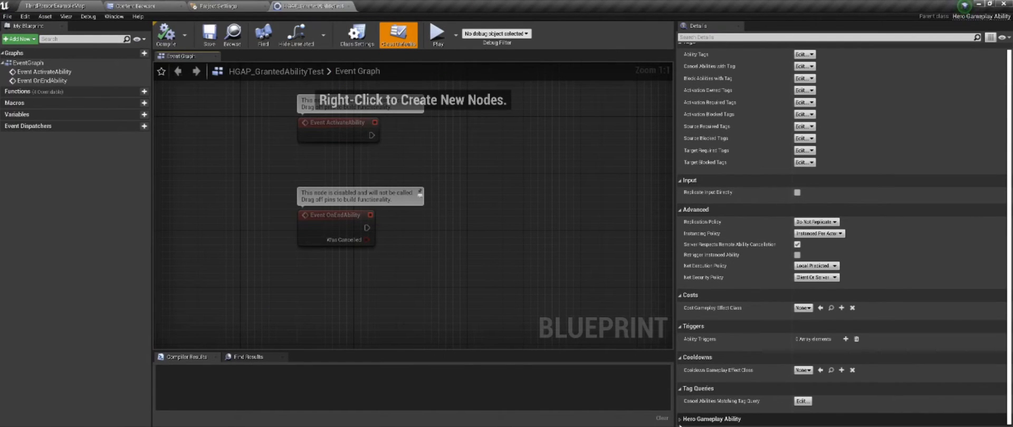
{"action": "scroll", "scroll_direction": "down", "scroll_amount": 3}
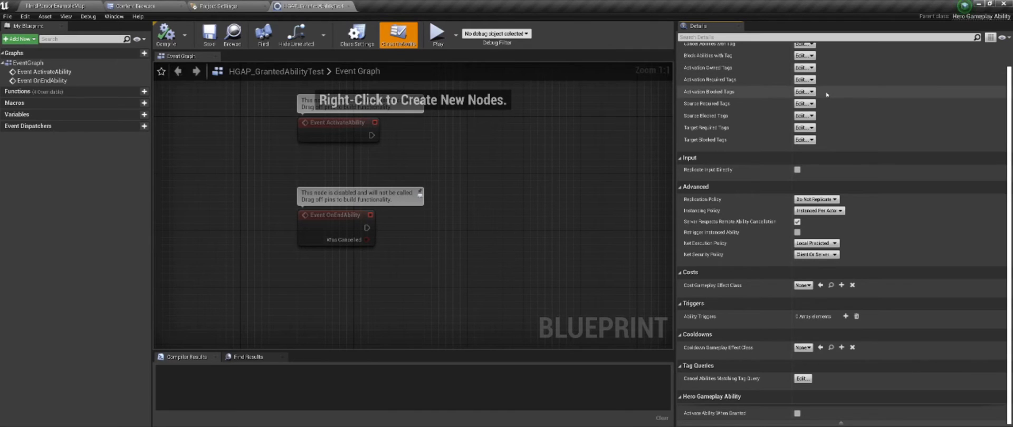
{"action": "left_click", "coordinate": [9, 418]}
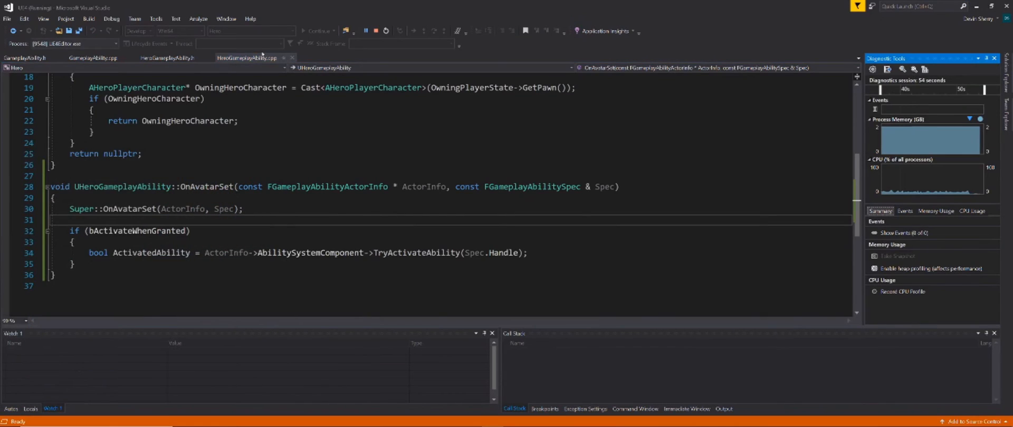
Inspect the AdvancedDisplay specifier on bActivateWhenGranted's UPROPERTY in HeroGameplayAbility.h
{"action": "left_click", "coordinate": [166, 58]}
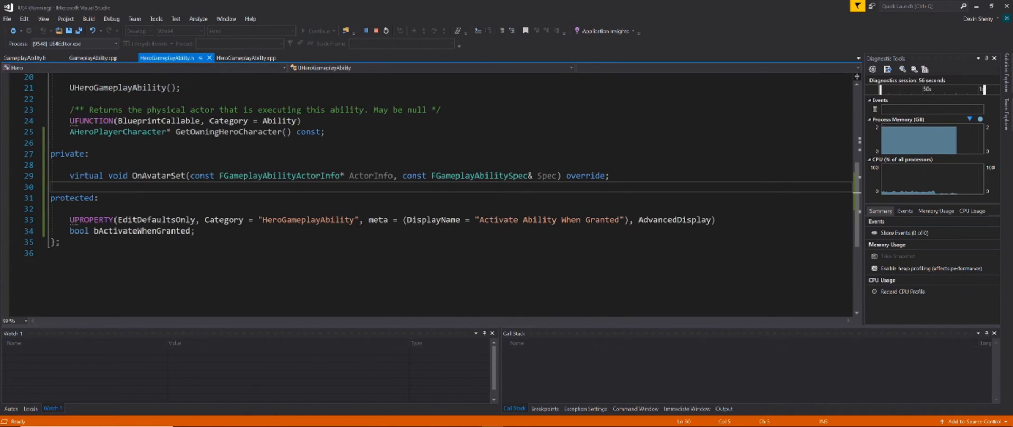
{"action": "double_click", "coordinate": [674, 220]}
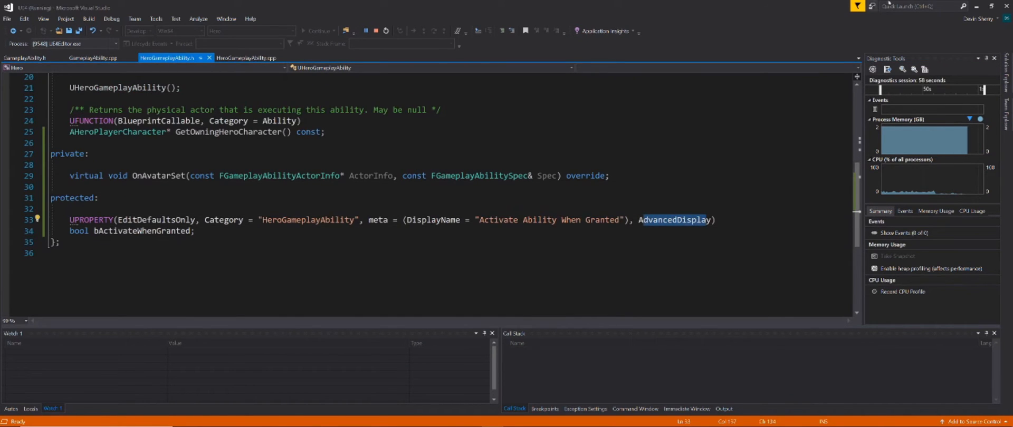
{"action": "mouse_move", "coordinate": [978, 10]}
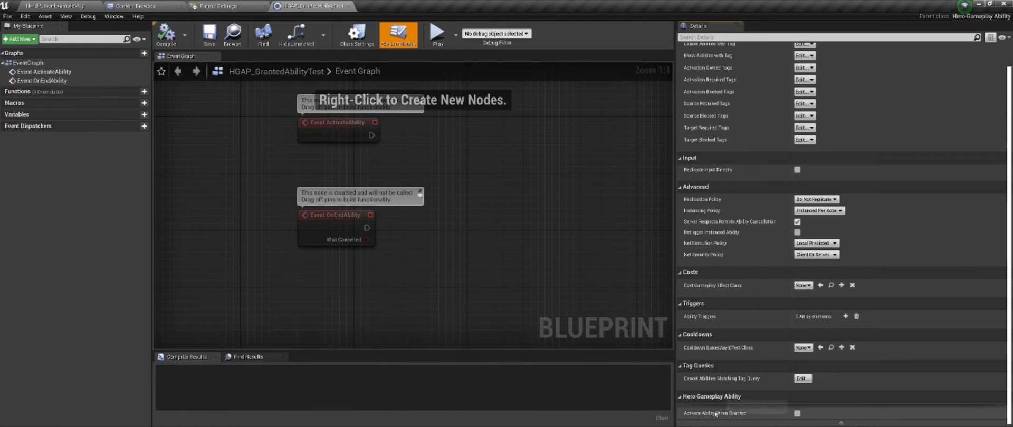
{"action": "mouse_move", "coordinate": [497, 177]}
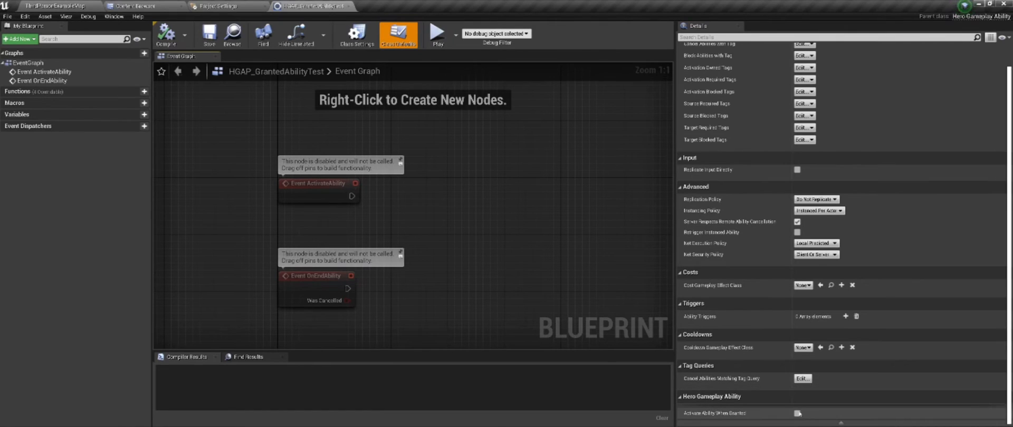
Enable Activate Ability When Granted, compile, and chain ActivateAbility to Print String, then EndAbility
{"action": "left_click", "coordinate": [798, 414]}
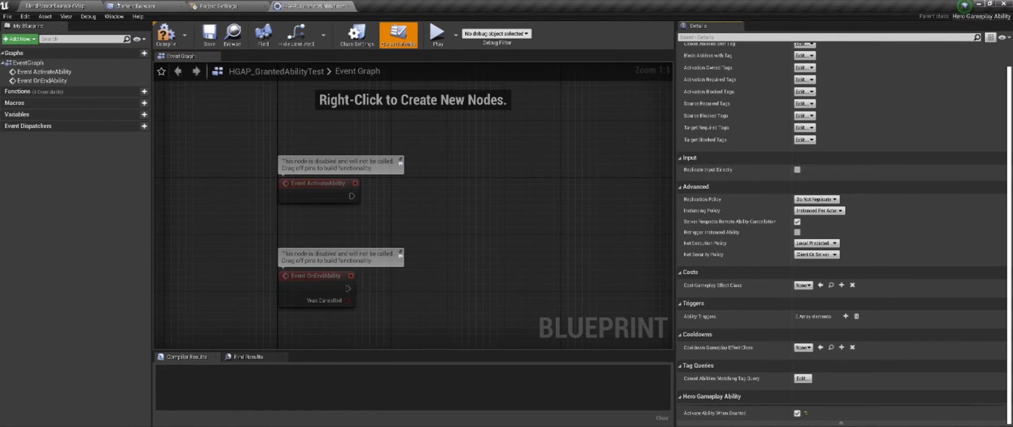
{"action": "left_click", "coordinate": [166, 34]}
{"action": "type", "text": "pr"}
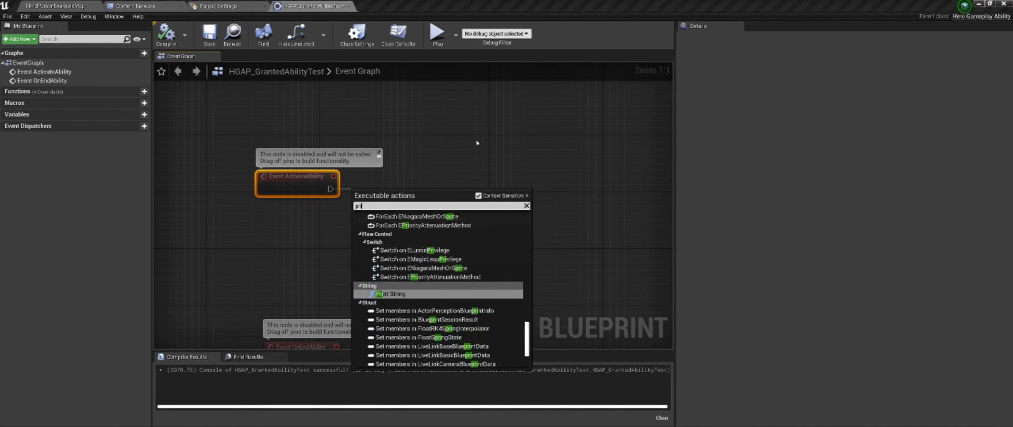
{"action": "left_click", "coordinate": [391, 294]}
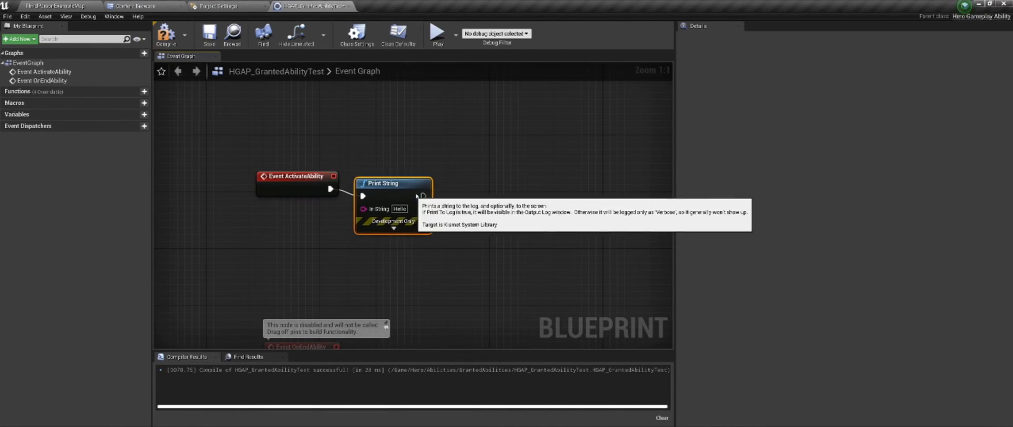
{"action": "mouse_move", "coordinate": [613, 109]}
{"action": "type", "text": "end abilit"}
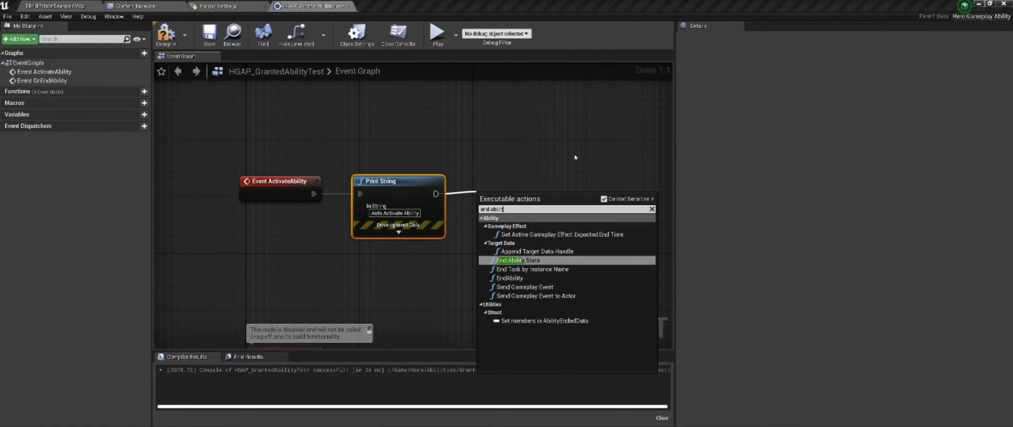
{"action": "left_click", "coordinate": [509, 278]}
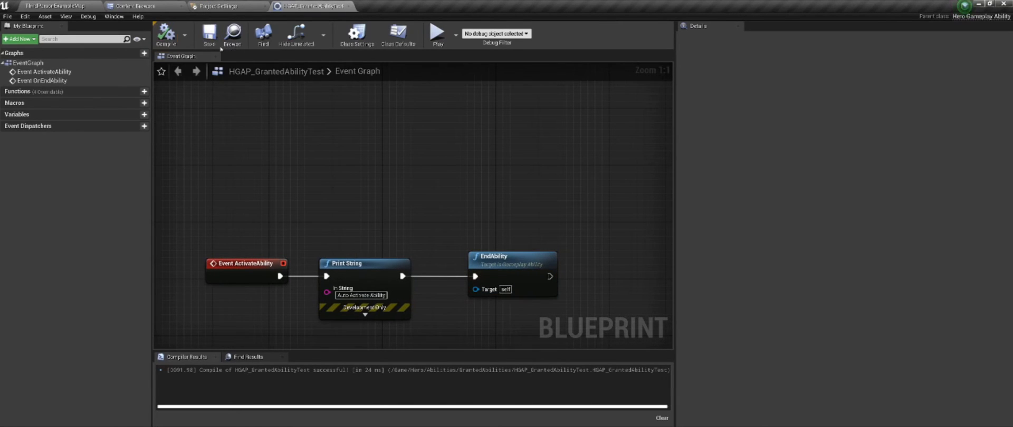
{"action": "mouse_move", "coordinate": [209, 34]}
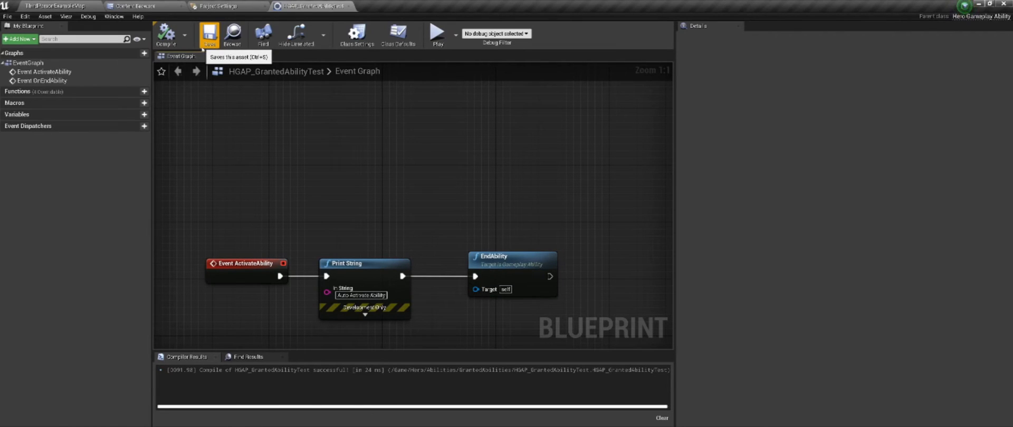
Save HGAP_GrantedAbilityTest and open HGA_Sprint from the Sprint folder
{"action": "left_click", "coordinate": [136, 6]}
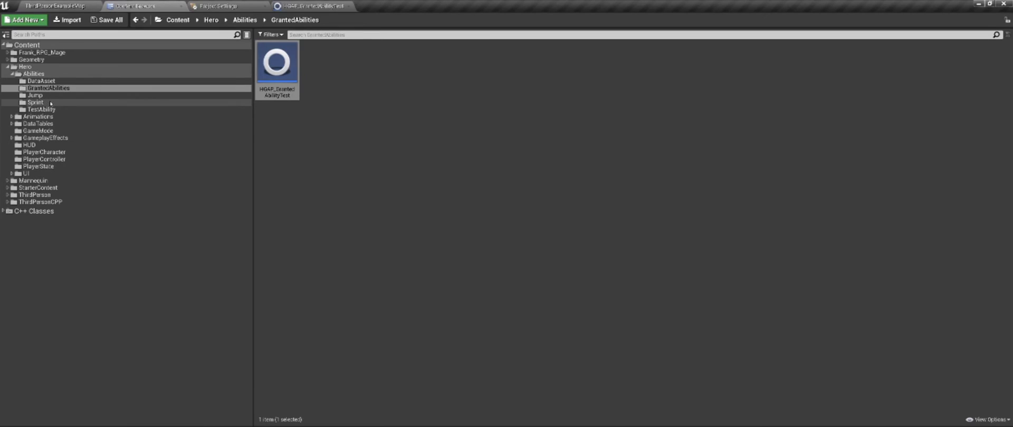
{"action": "left_click", "coordinate": [36, 102]}
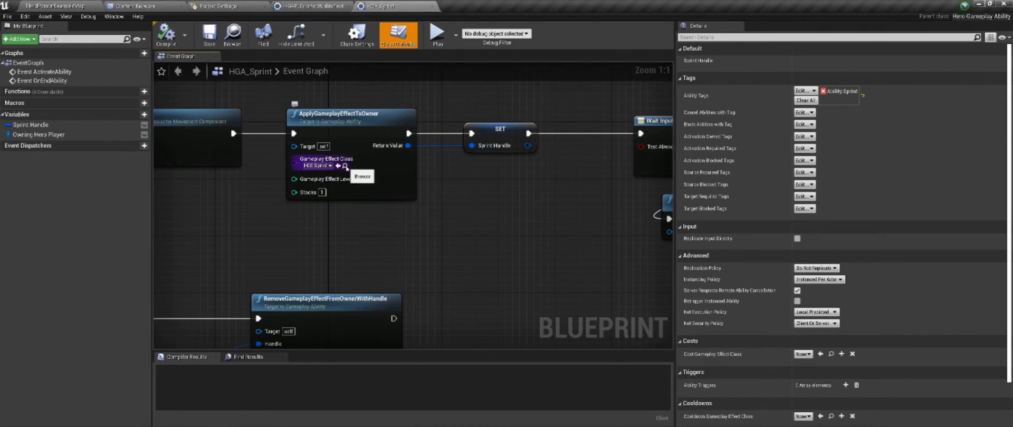
Add a Granted Abilities entry to GE_Sprint with Ability set to HGAP_GrantedAbilityTest
{"action": "left_click", "coordinate": [465, 6]}
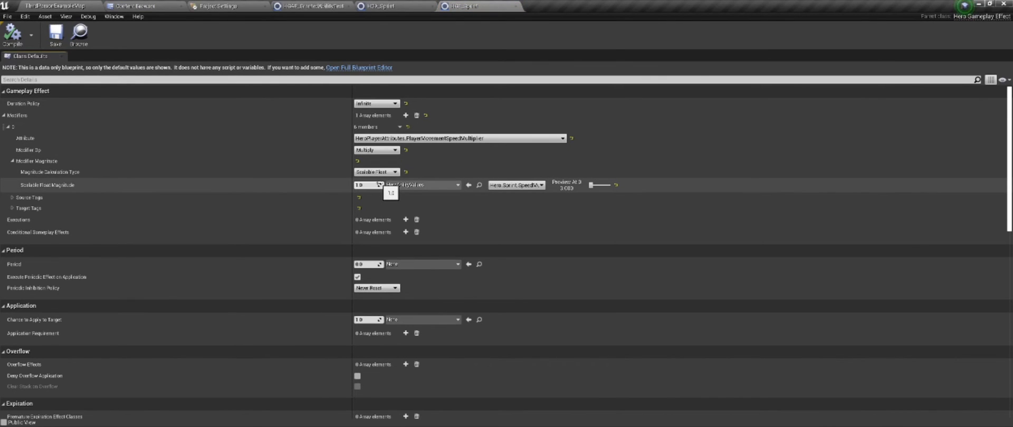
{"action": "scroll", "scroll_direction": "down", "scroll_amount": 3}
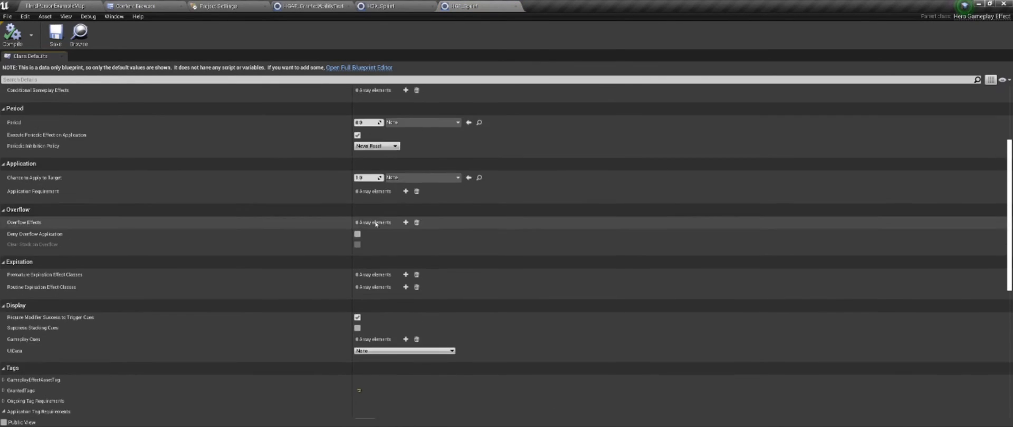
{"action": "scroll", "scroll_direction": "down", "scroll_amount": 3}
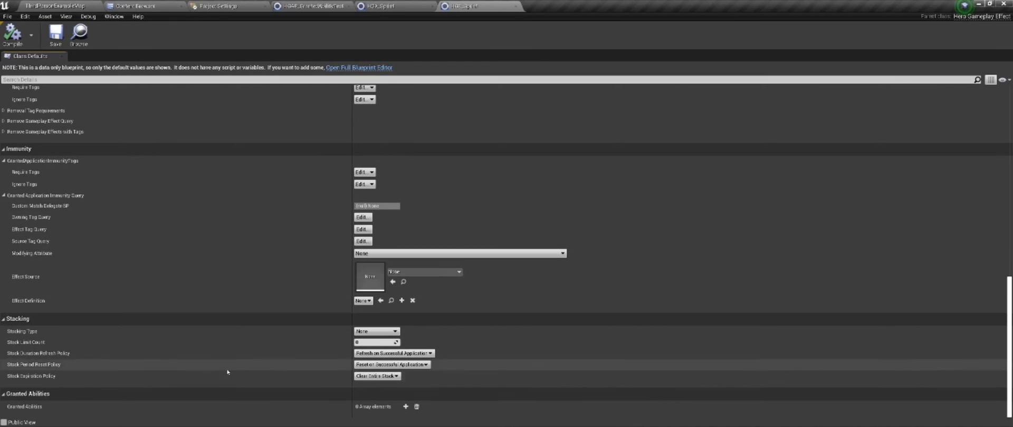
{"action": "mouse_move", "coordinate": [29, 411]}
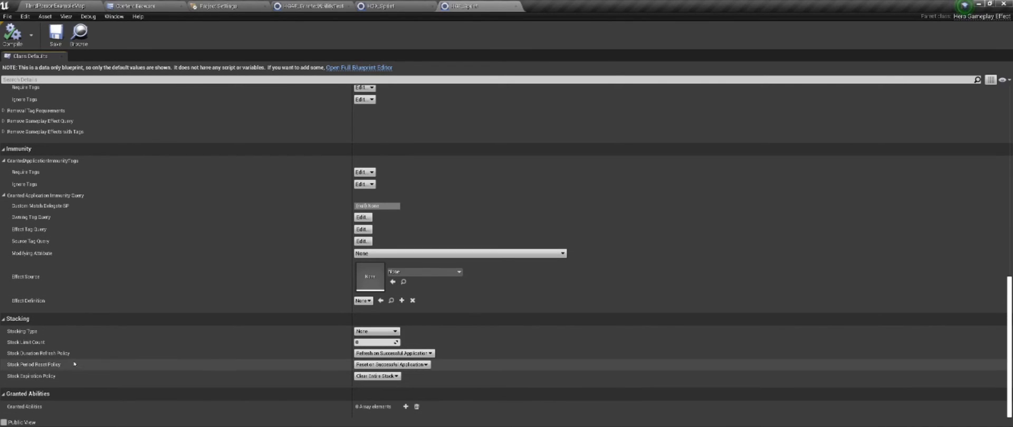
{"action": "mouse_move", "coordinate": [406, 406]}
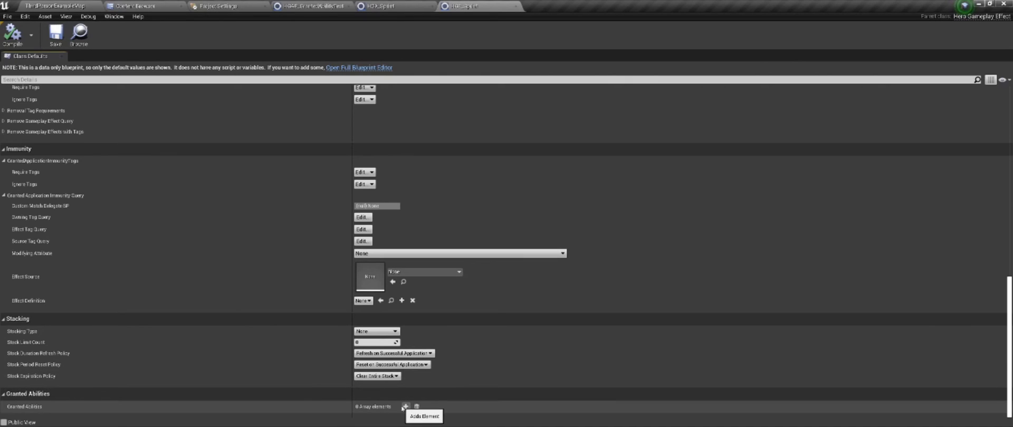
{"action": "left_click", "coordinate": [405, 407]}
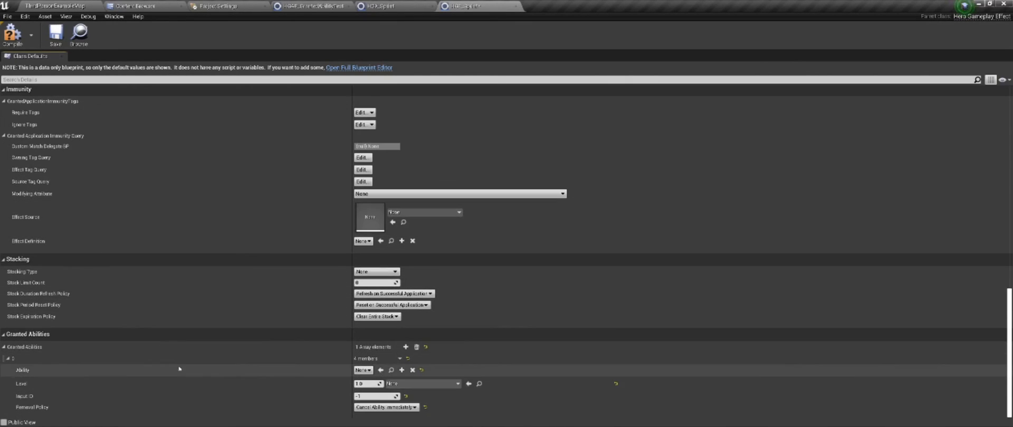
{"action": "left_click", "coordinate": [362, 370]}
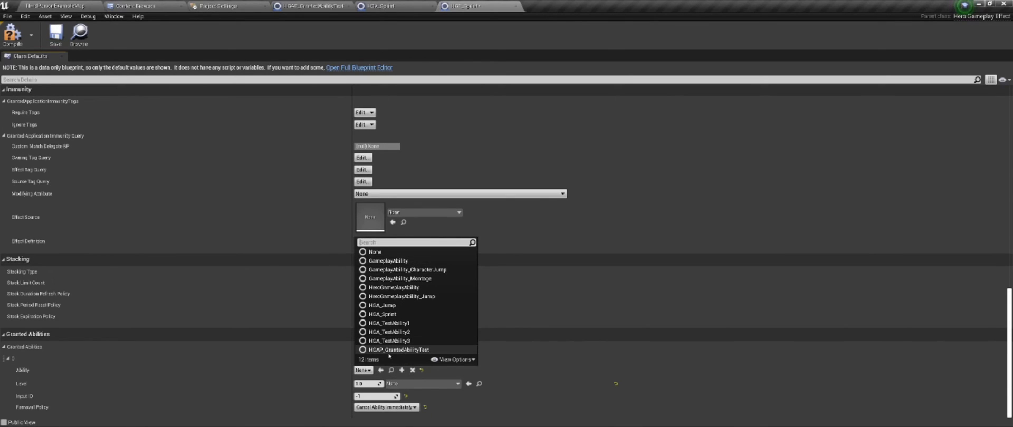
{"action": "left_click", "coordinate": [402, 350]}
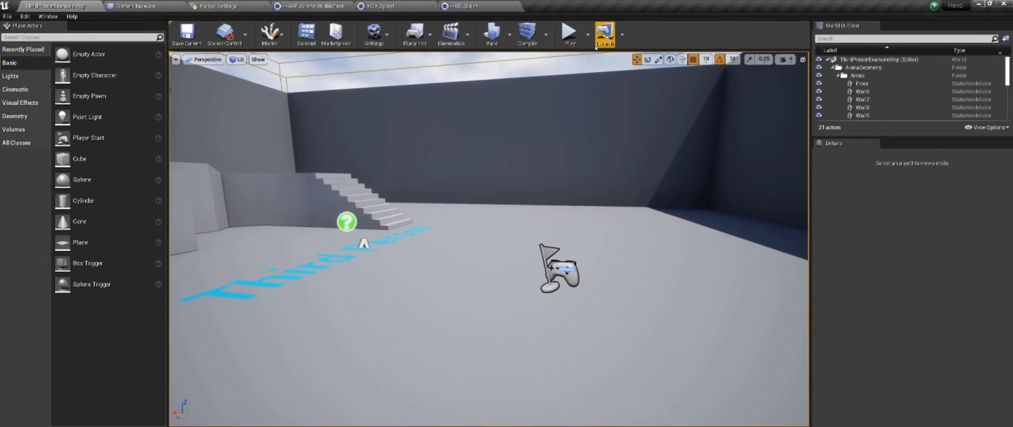
Play ThirdPersonExampleMap in the editor viewport with the hero character
{"action": "left_click", "coordinate": [568, 31]}
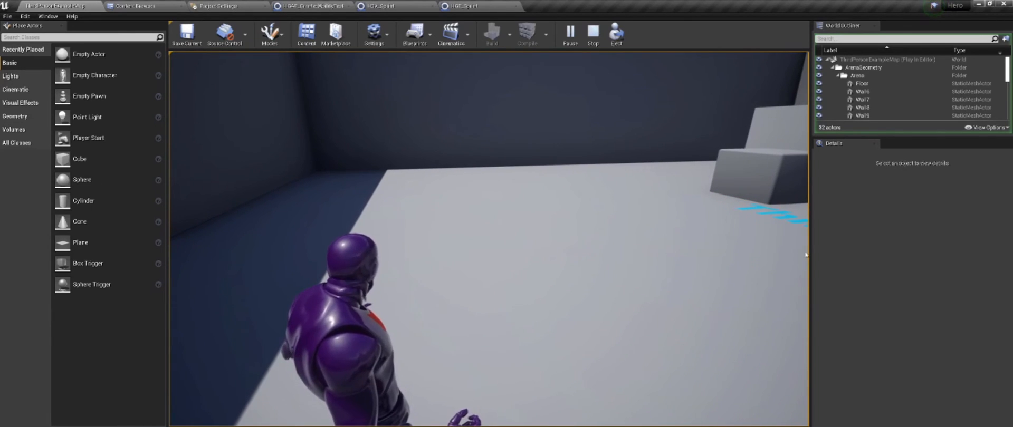
{"action": "left_click", "coordinate": [311, 6]}
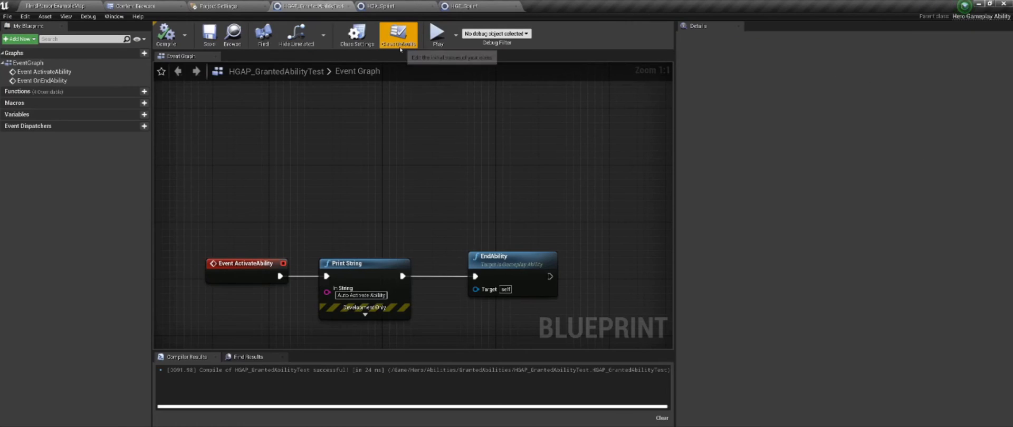
{"action": "left_click", "coordinate": [397, 34]}
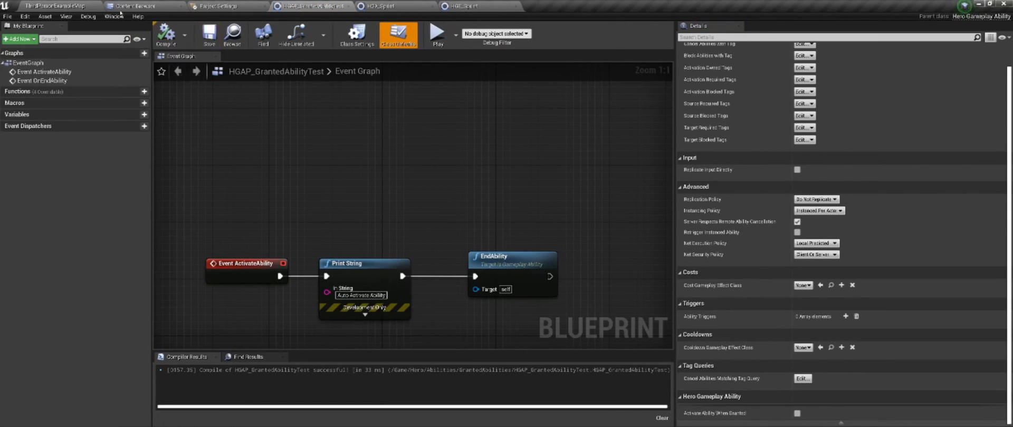
{"action": "left_click", "coordinate": [436, 33]}
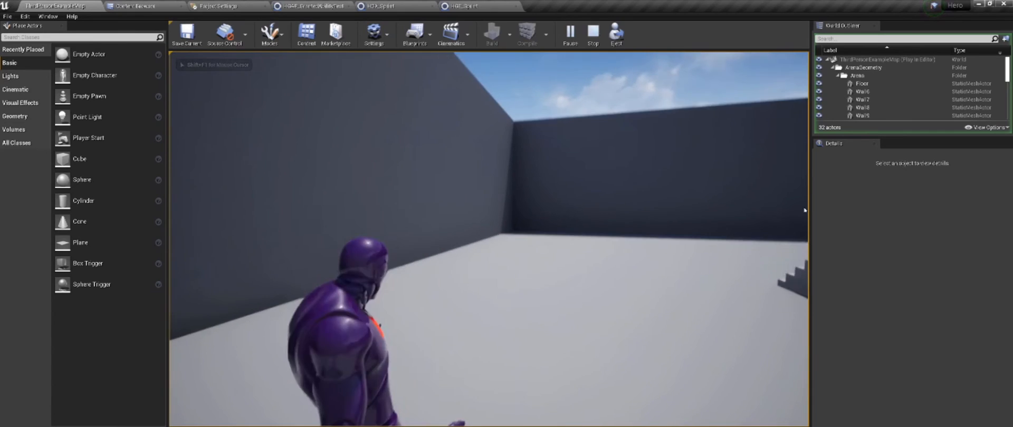
{"action": "left_click", "coordinate": [311, 6]}
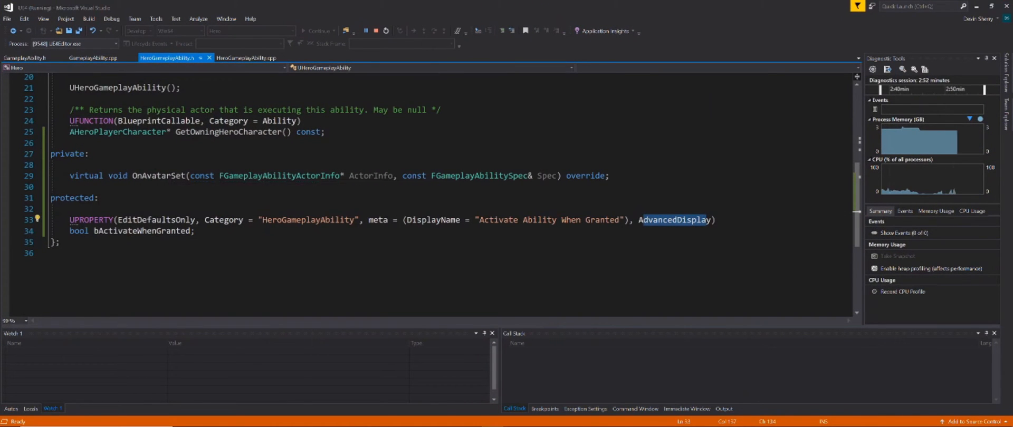
Compare base OnAvatarSet and the header property, then highlight OnAvatarSet lines in HeroGameplayAbility.cpp
{"action": "left_click", "coordinate": [94, 58]}
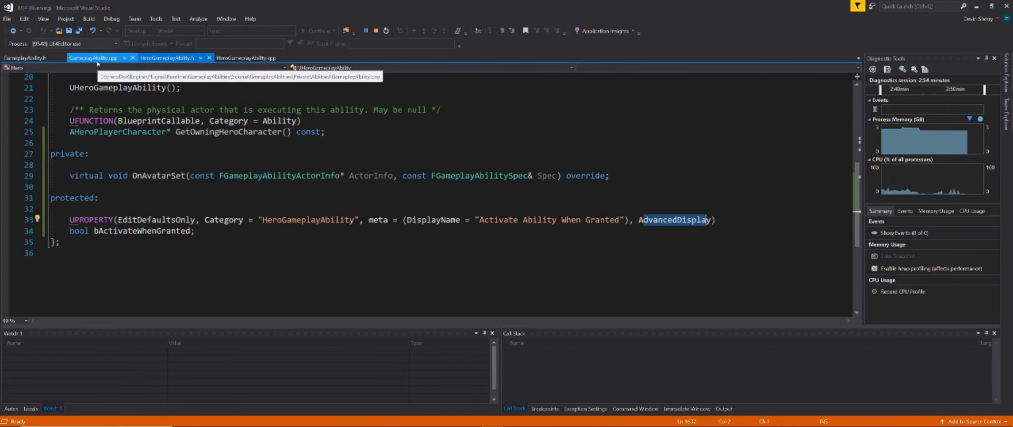
{"action": "left_click", "coordinate": [93, 58]}
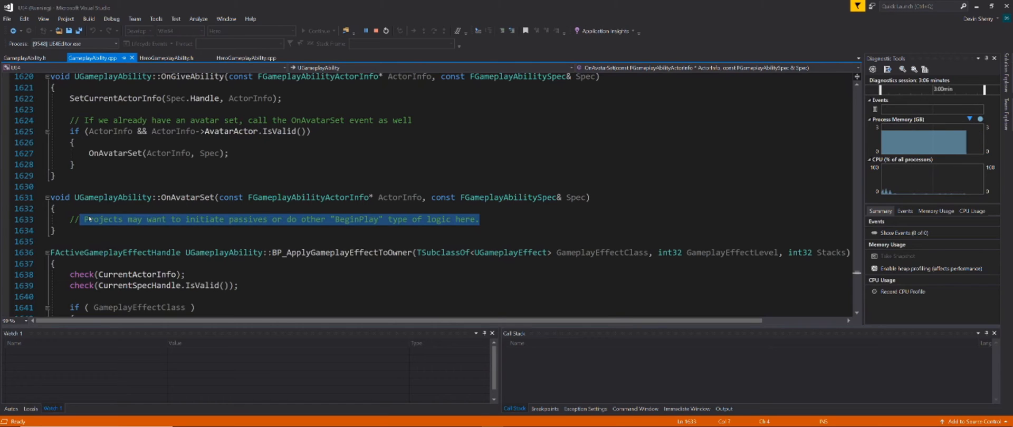
{"action": "left_click", "coordinate": [168, 58]}
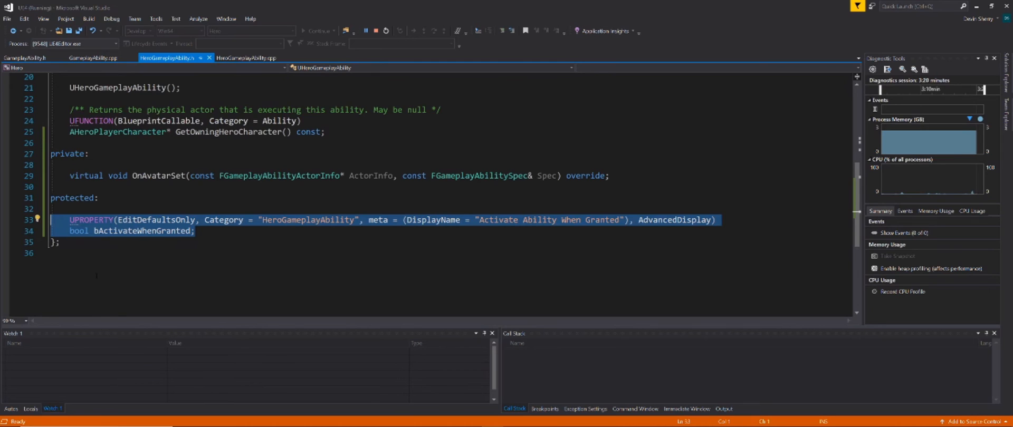
{"action": "left_click", "coordinate": [247, 58]}
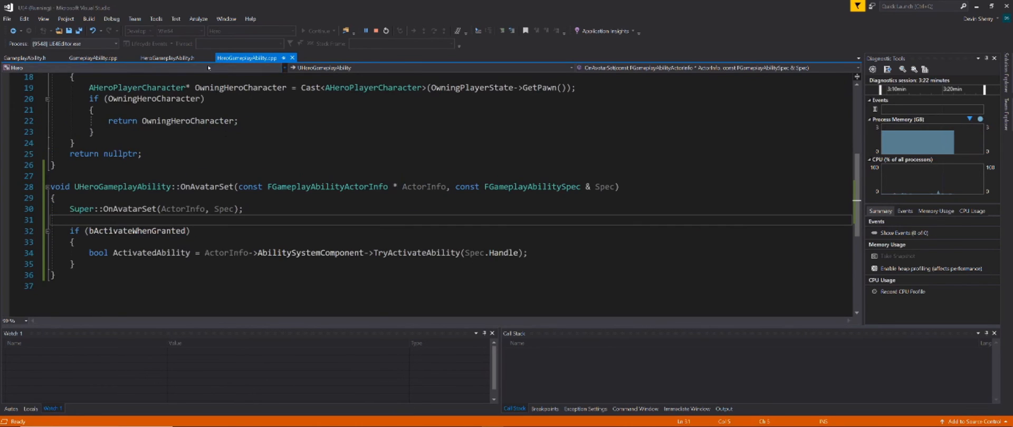
{"action": "triple_click", "coordinate": [155, 208]}
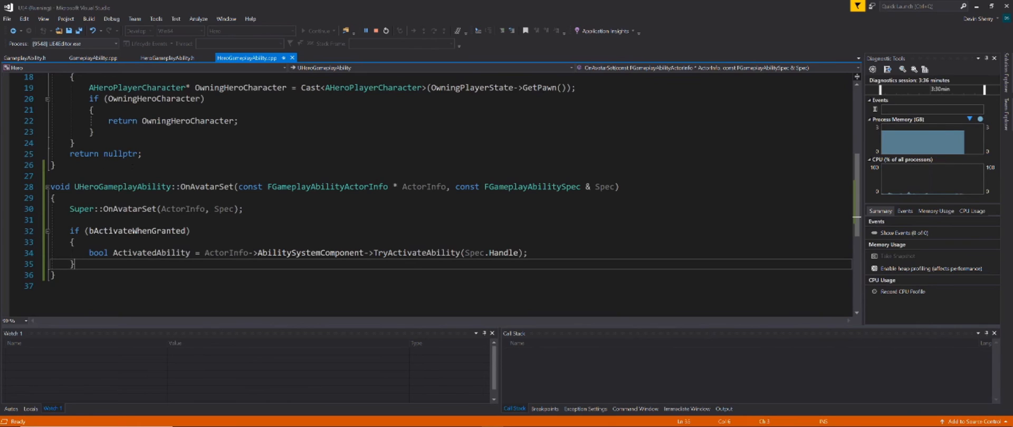
{"action": "mouse_move", "coordinate": [418, 187]}
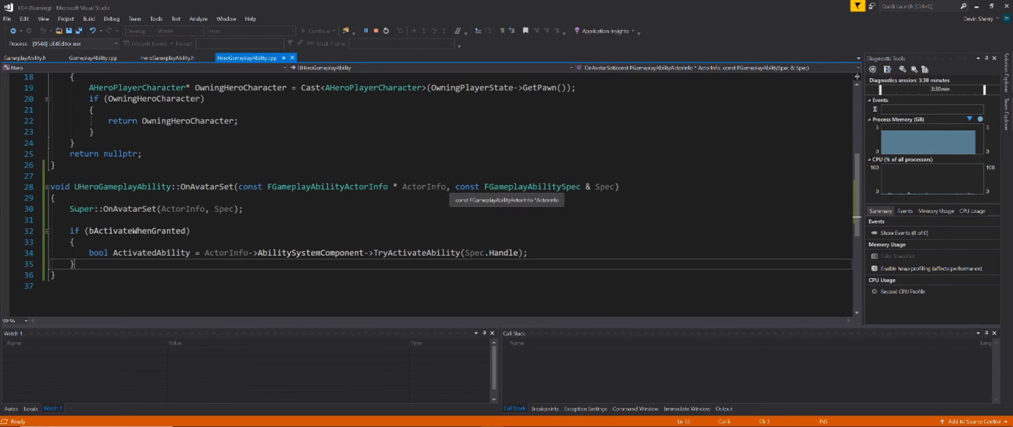
{"action": "left_click_drag", "start_coordinate": [456, 187], "coordinate": [608, 187]}
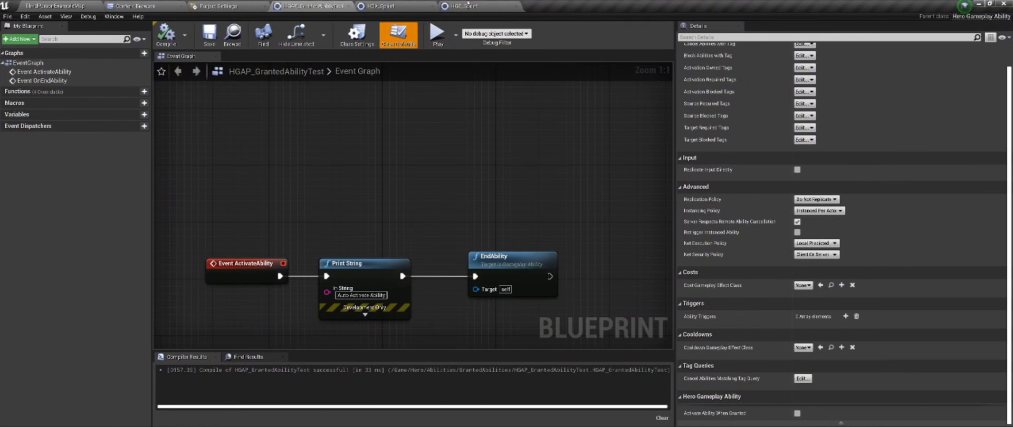
{"action": "mouse_move", "coordinate": [589, 168]}
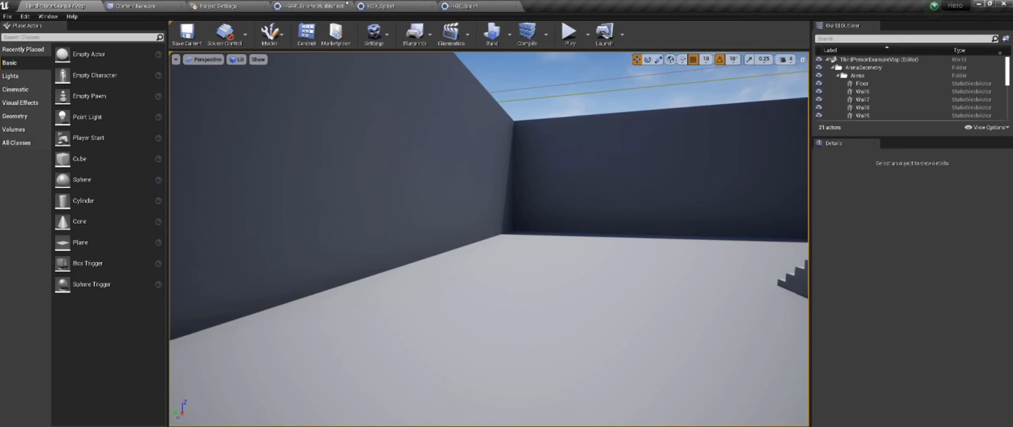
Check GE_Sprint's Granted Abilities, then play-test ThirdPersonExampleMap and stop the session
{"action": "left_click", "coordinate": [463, 6]}
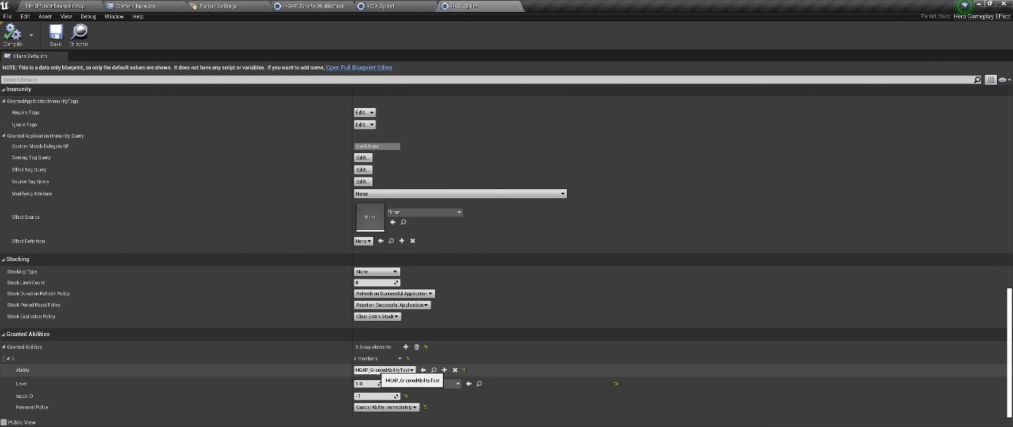
{"action": "left_click", "coordinate": [55, 6]}
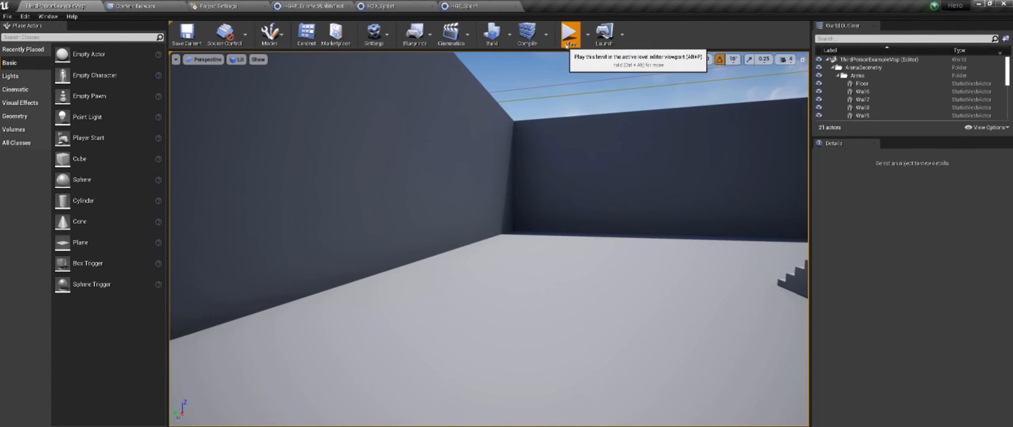
{"action": "left_click", "coordinate": [570, 34]}
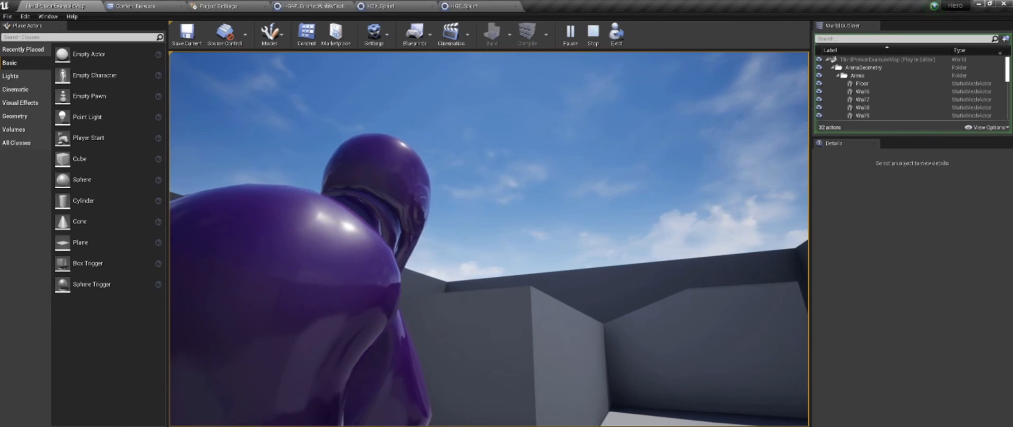
{"action": "left_click", "coordinate": [591, 30]}
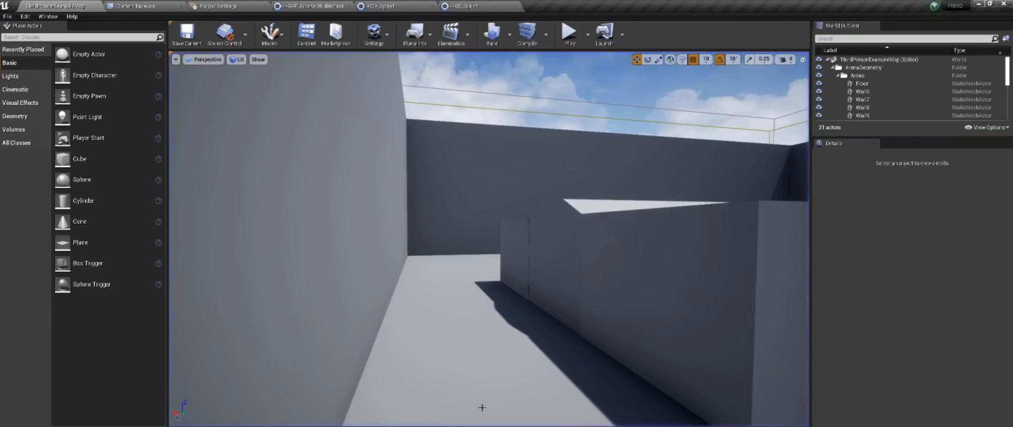